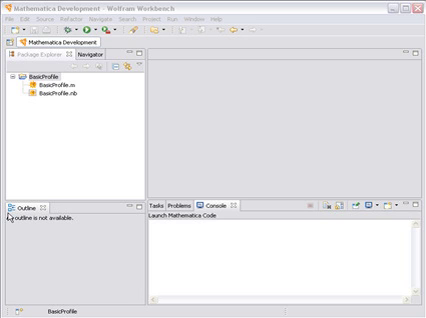
- Bring up BasicProfile.m in the editor from the Project Explorer
left_click(68, 100)
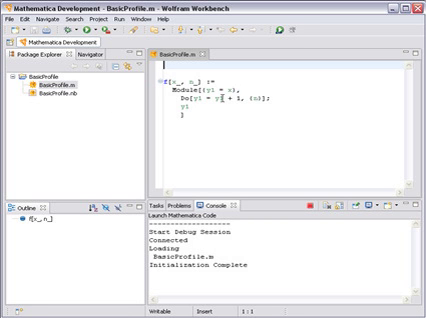
mouse_move(152, 104)
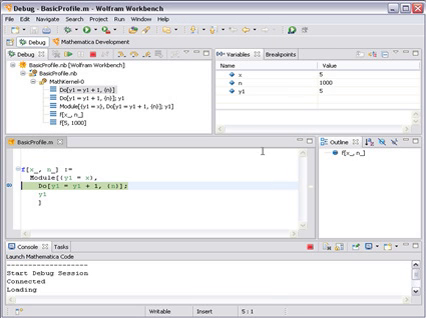
mouse_move(258, 144)
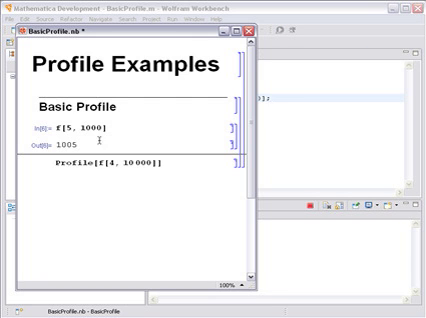
mouse_move(144, 180)
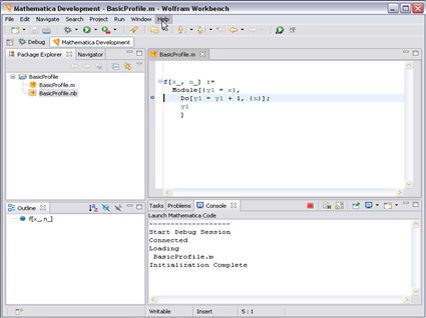
- Search the Workbench help contents for 'pro' to find profiling topics
left_click(206, 18)
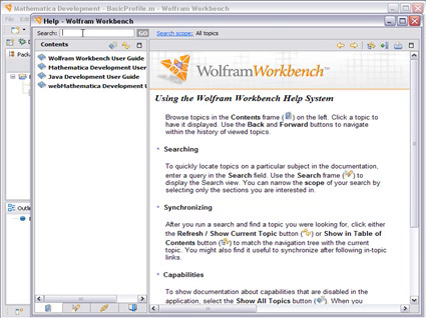
type("pro")
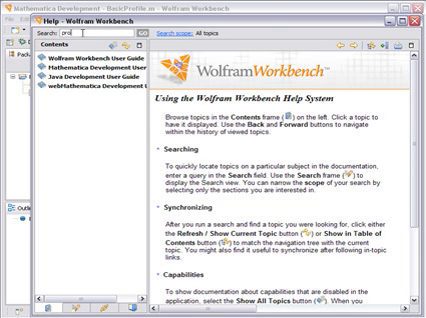